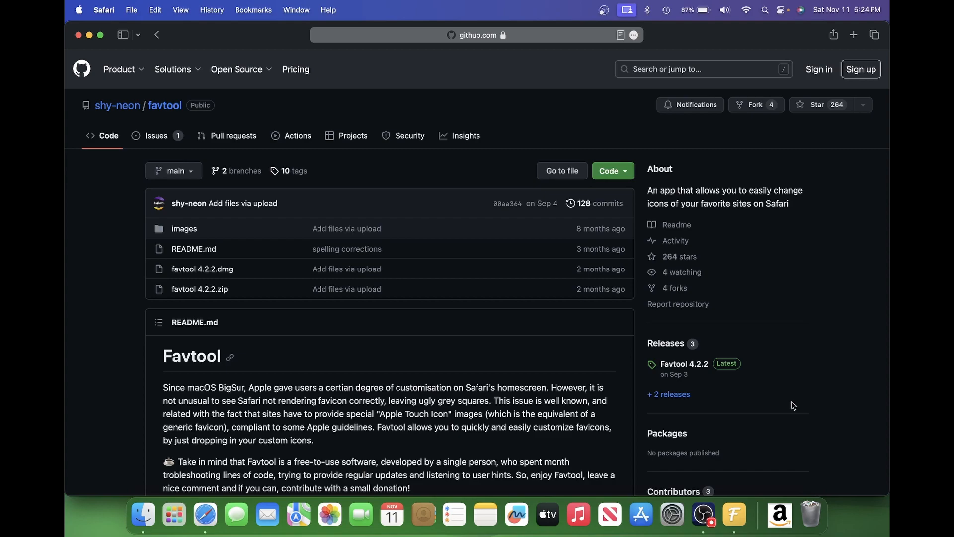
# - Show the start page Favorites with Amazon as a letter tile, with the Favtool GitHub tab alongside
pyautogui.click(852, 35)
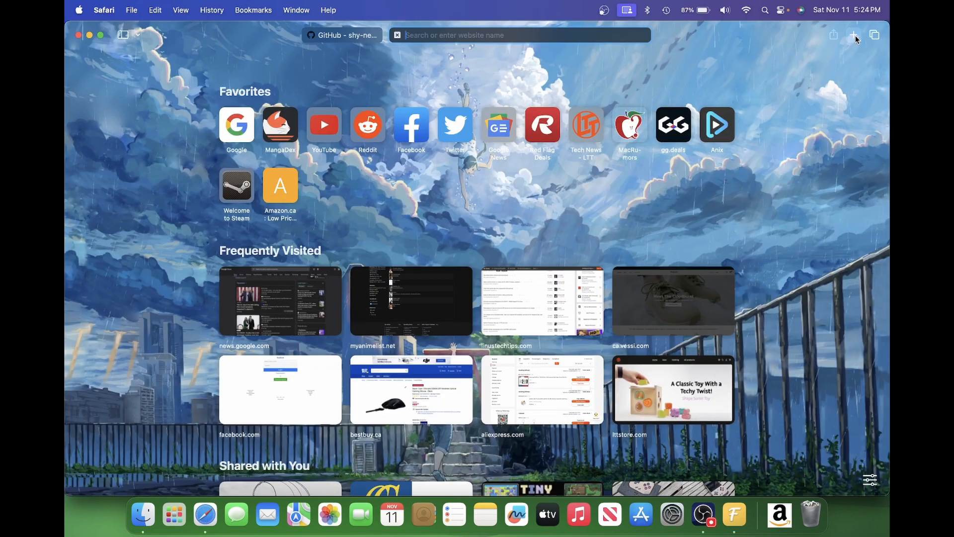
pyautogui.moveTo(446, 220)
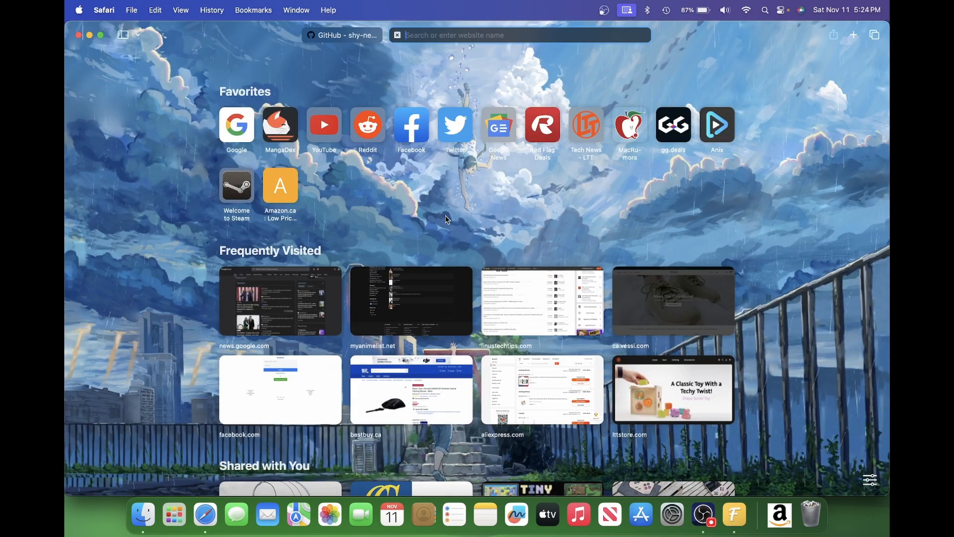
pyautogui.moveTo(381, 178)
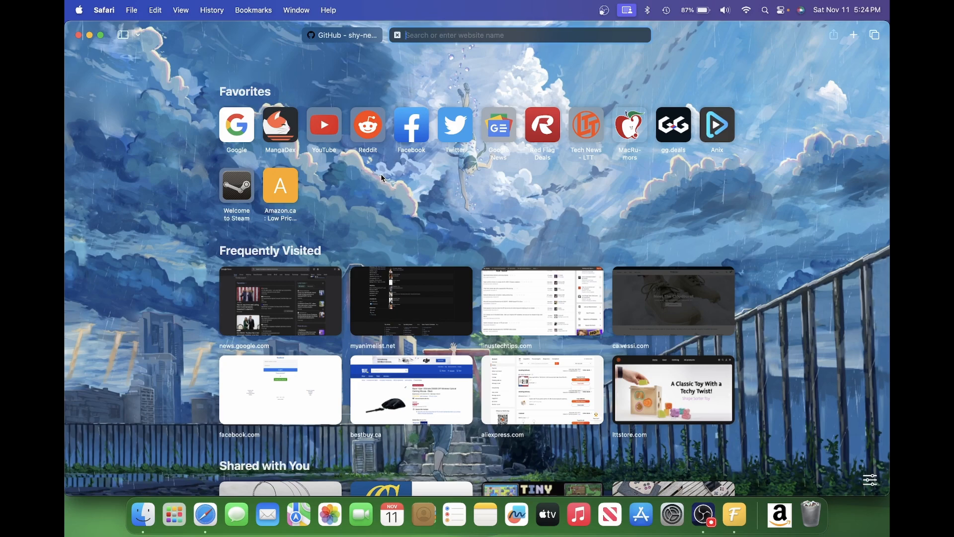
pyautogui.moveTo(290, 205)
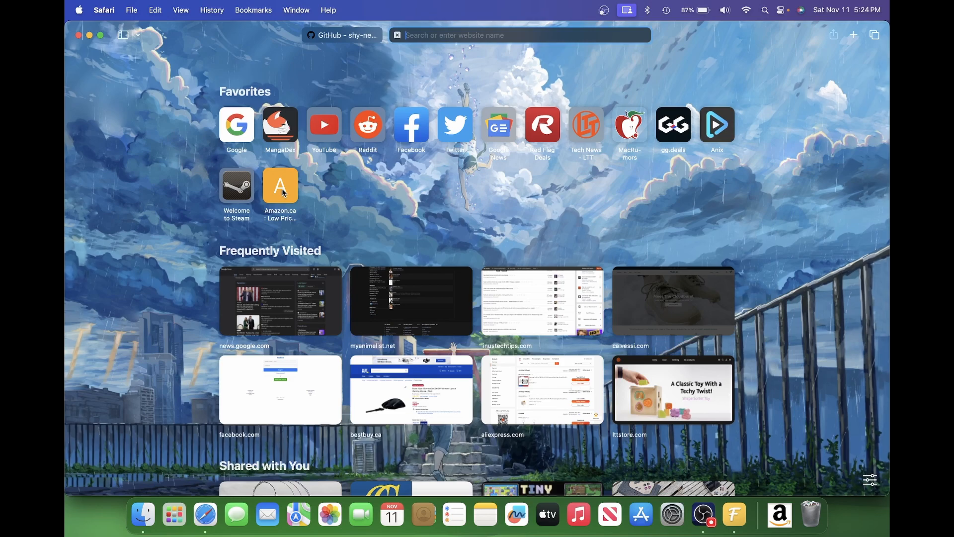
pyautogui.moveTo(236, 189)
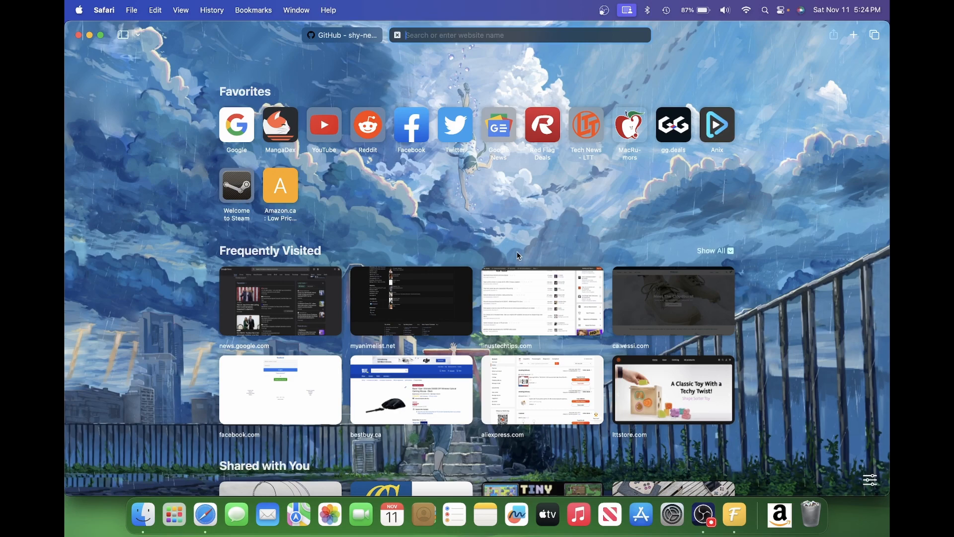
pyautogui.click(341, 35)
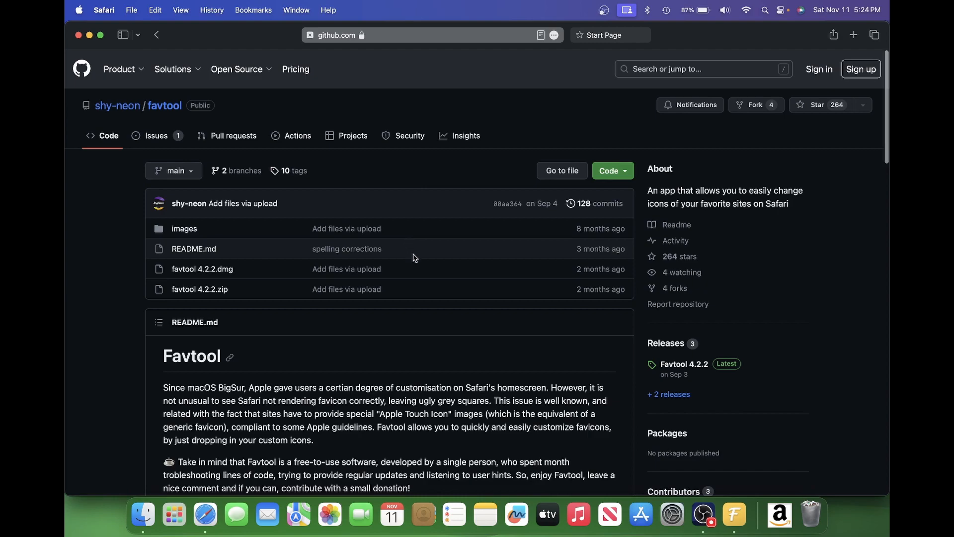
pyautogui.click(733, 514)
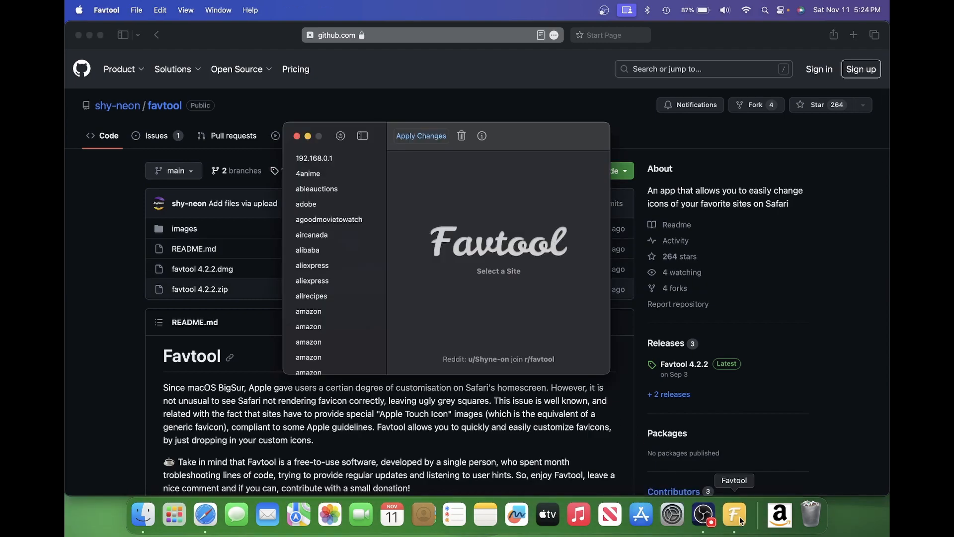
pyautogui.moveTo(817, 286)
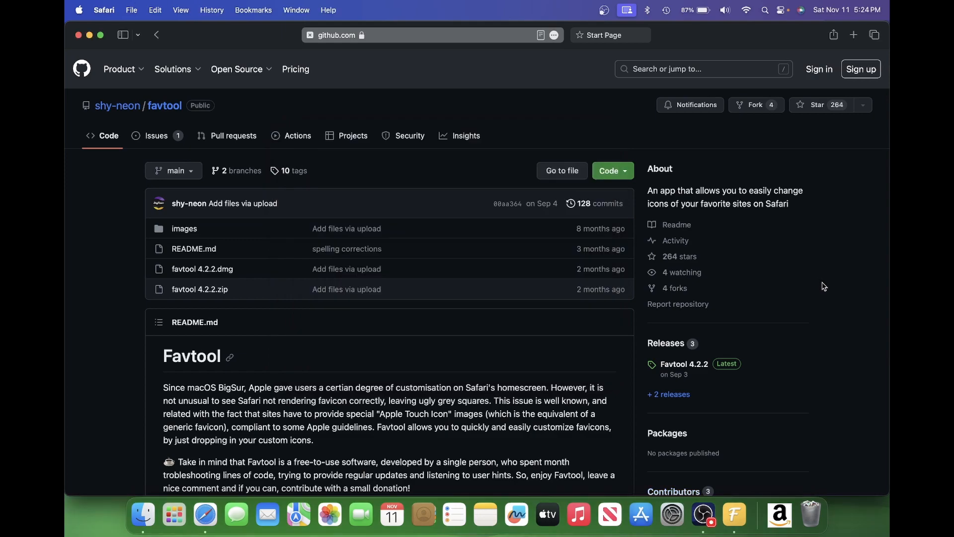
pyautogui.click(853, 34)
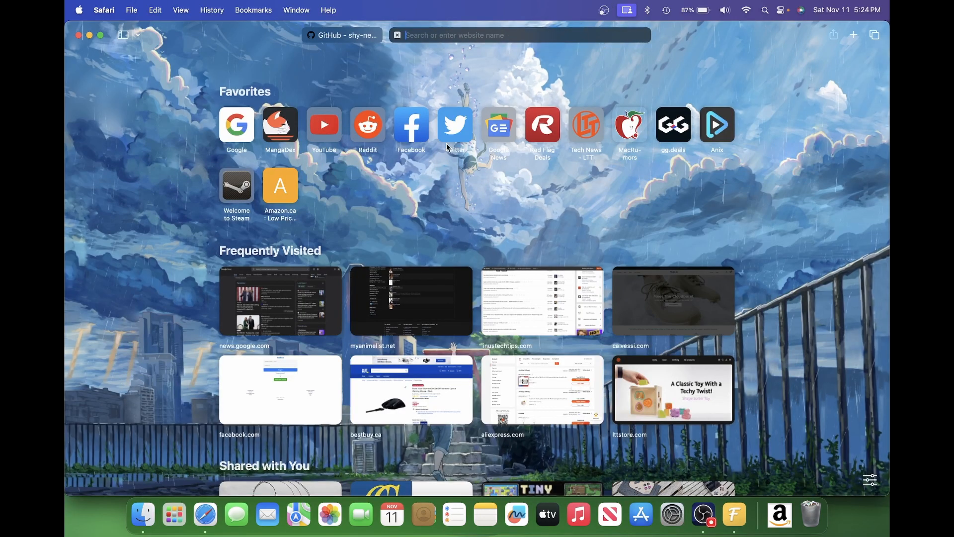
pyautogui.moveTo(237, 186)
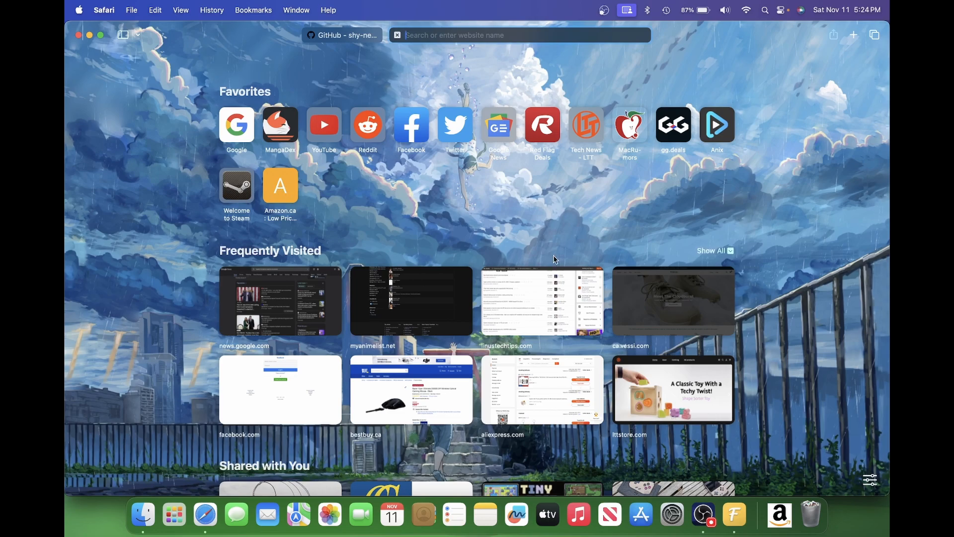
pyautogui.moveTo(733, 514)
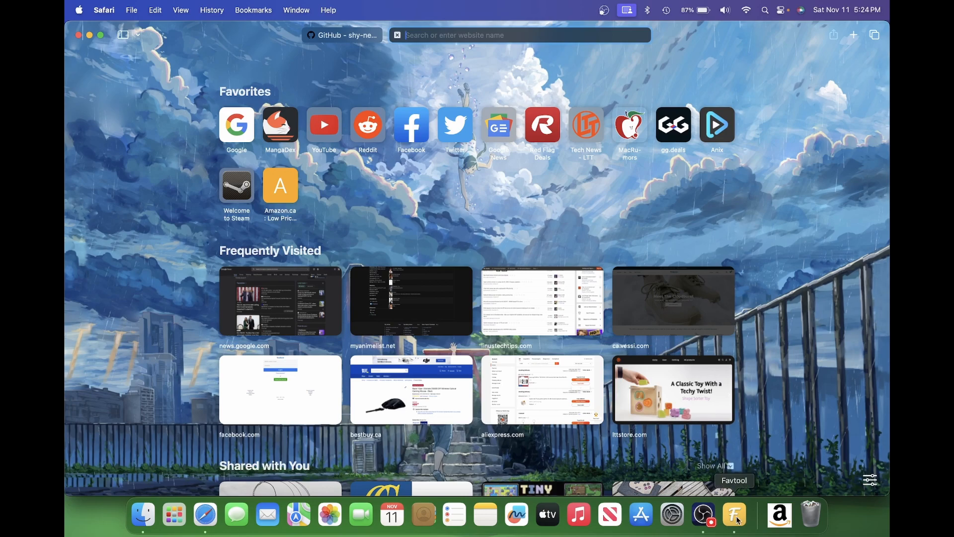
pyautogui.click(734, 514)
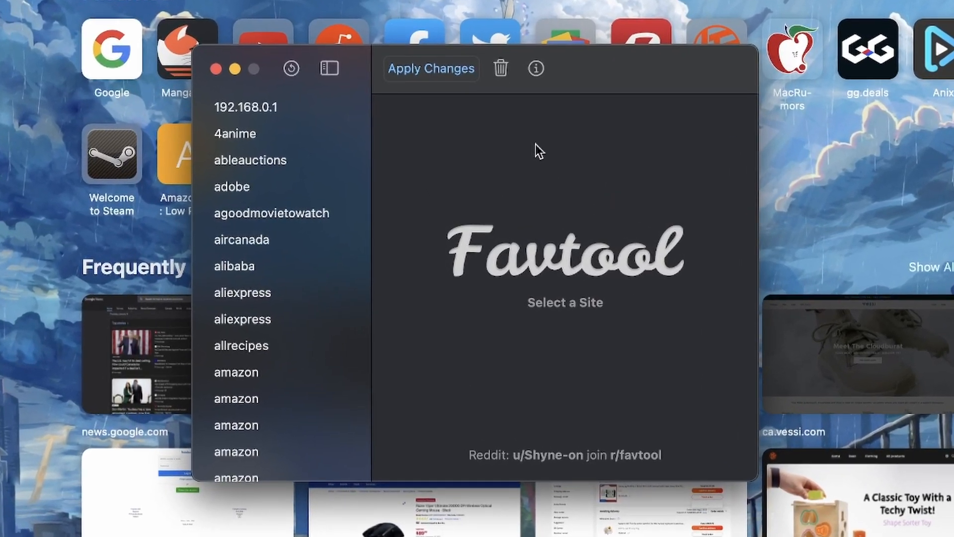
pyautogui.click(214, 68)
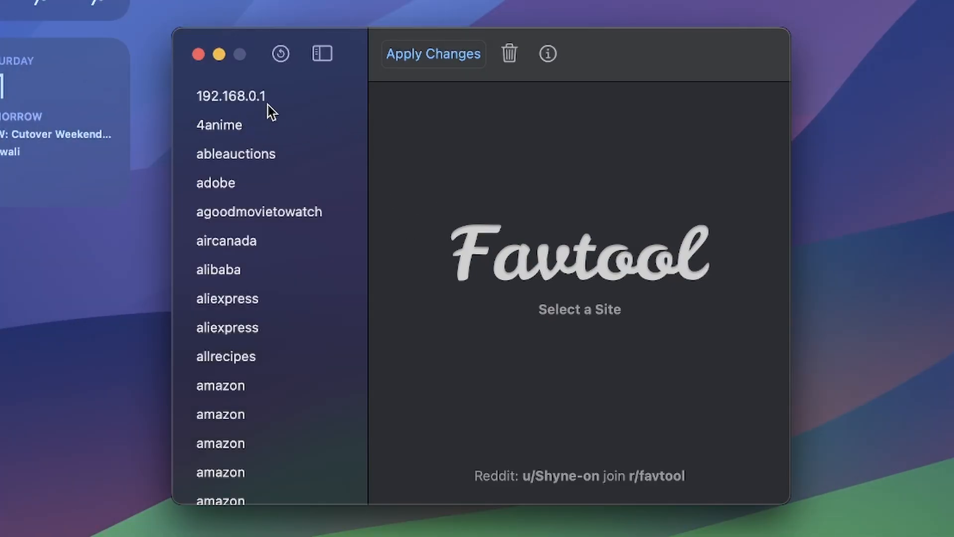
pyautogui.moveTo(289, 52)
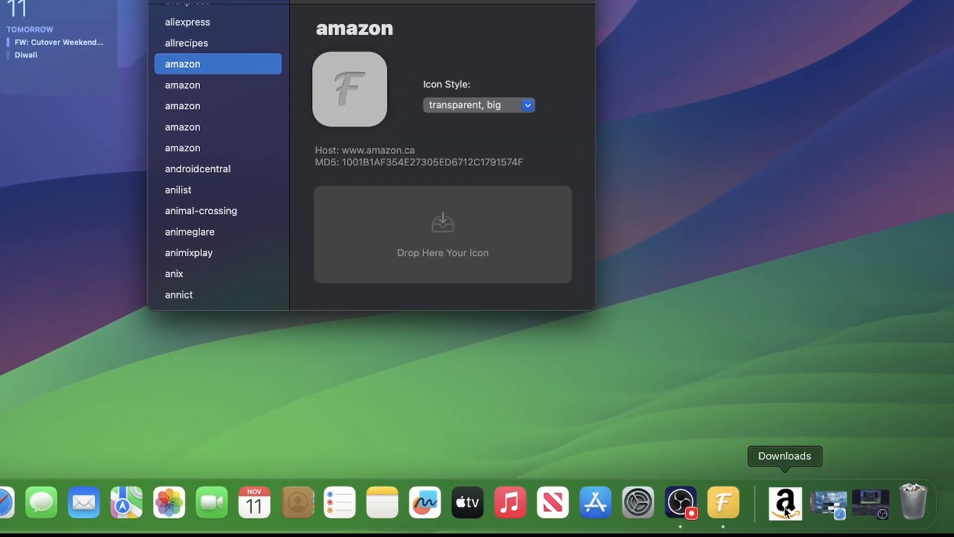
# - Drop a PNG from Downloads onto the amazon entry's icon box and apply the change
pyautogui.click(784, 503)
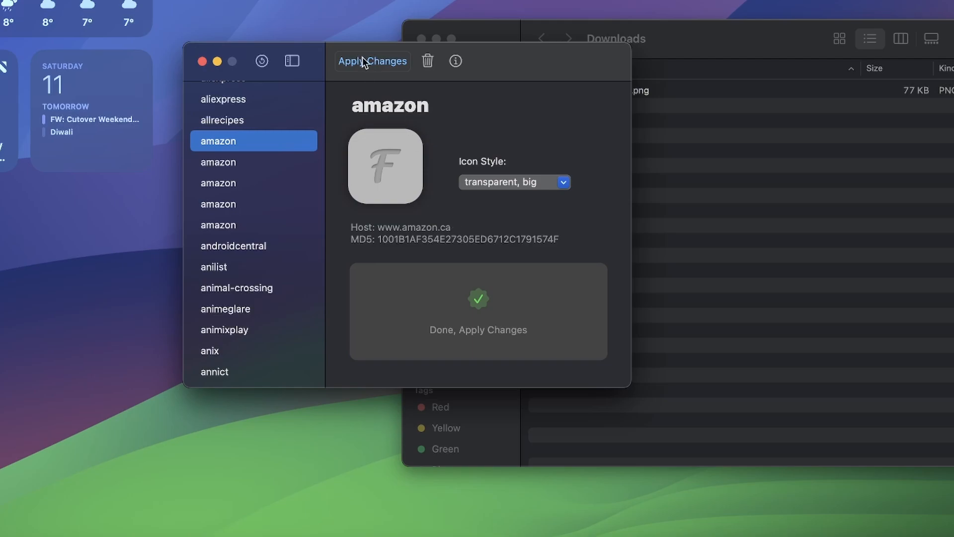
pyautogui.click(372, 61)
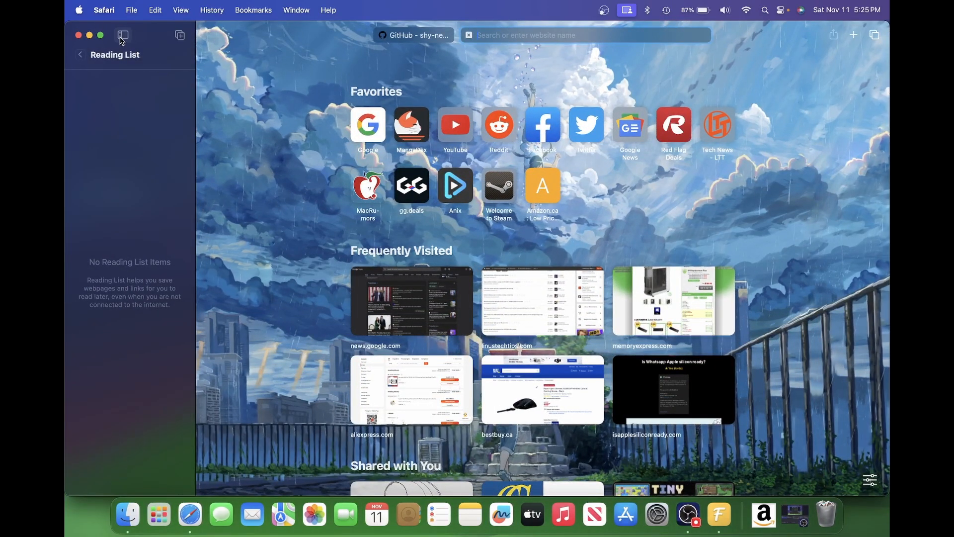
# - Hide the Reading List, check Amazon is still a letter tile, and return to Favtool
pyautogui.click(124, 35)
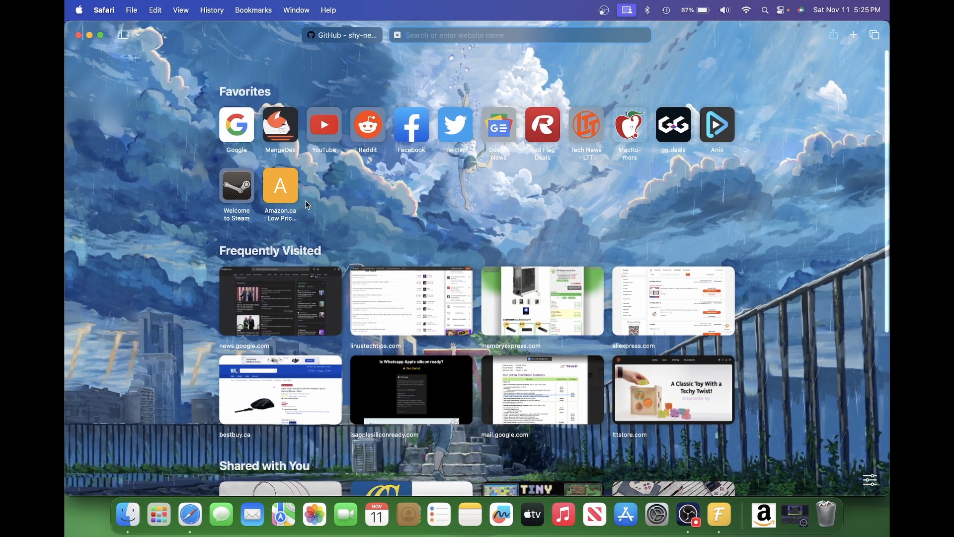
pyautogui.moveTo(286, 168)
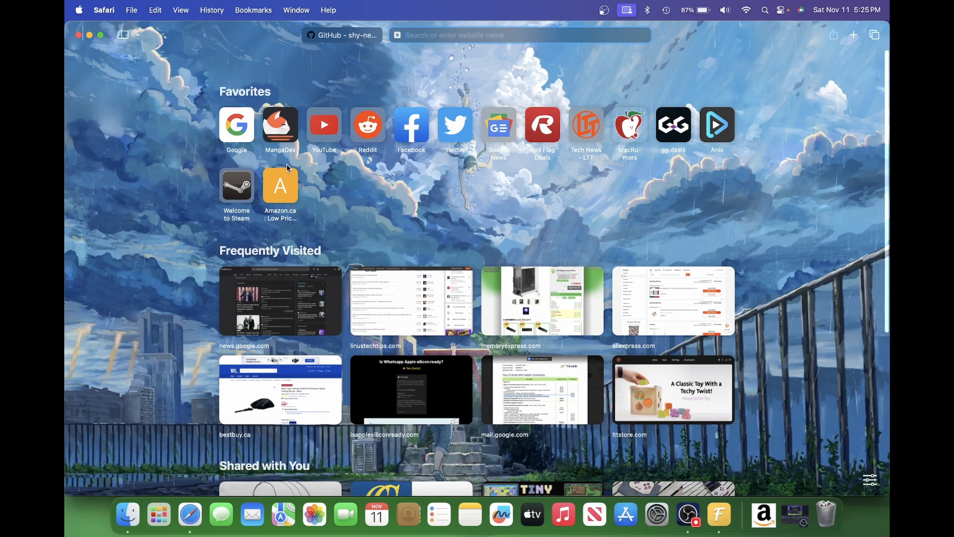
pyautogui.click(281, 186)
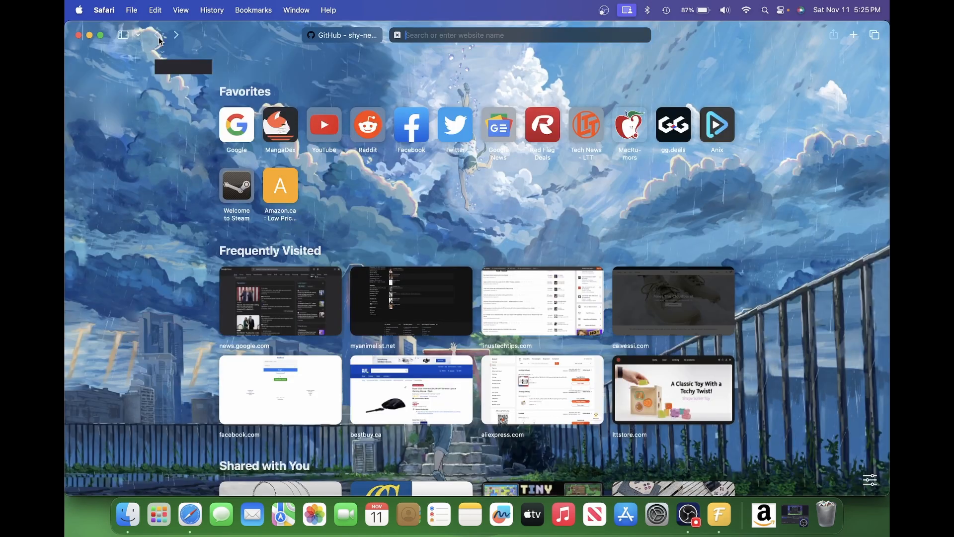
pyautogui.click(718, 514)
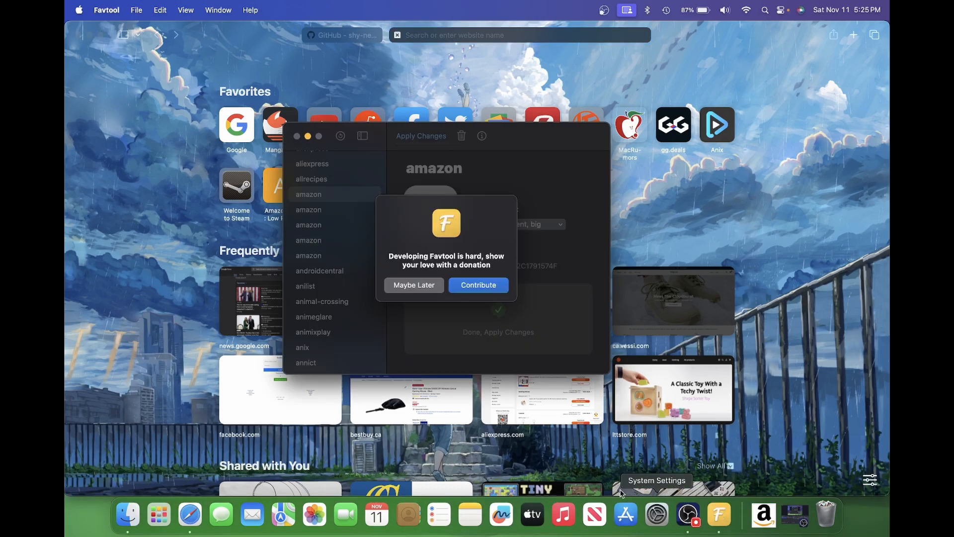
# - Dismiss the donation prompt, give the remaining amazon entries Amazon_icon.svg.png as icon, and apply to Safari
pyautogui.click(413, 285)
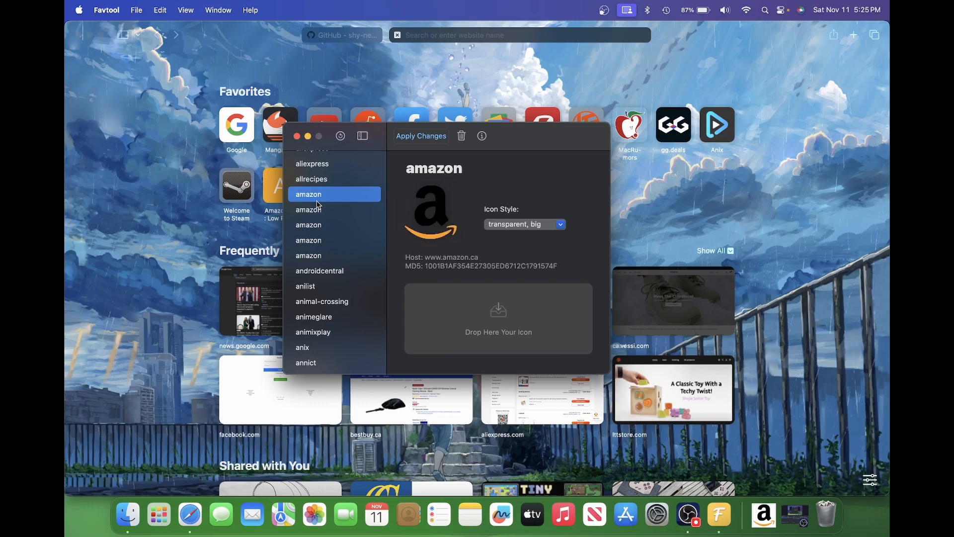
pyautogui.click(334, 210)
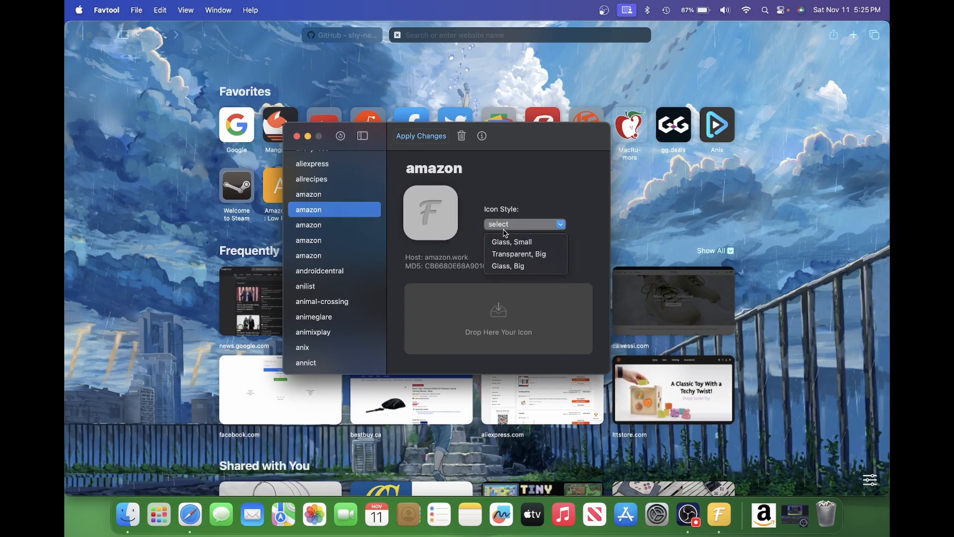
pyautogui.click(524, 224)
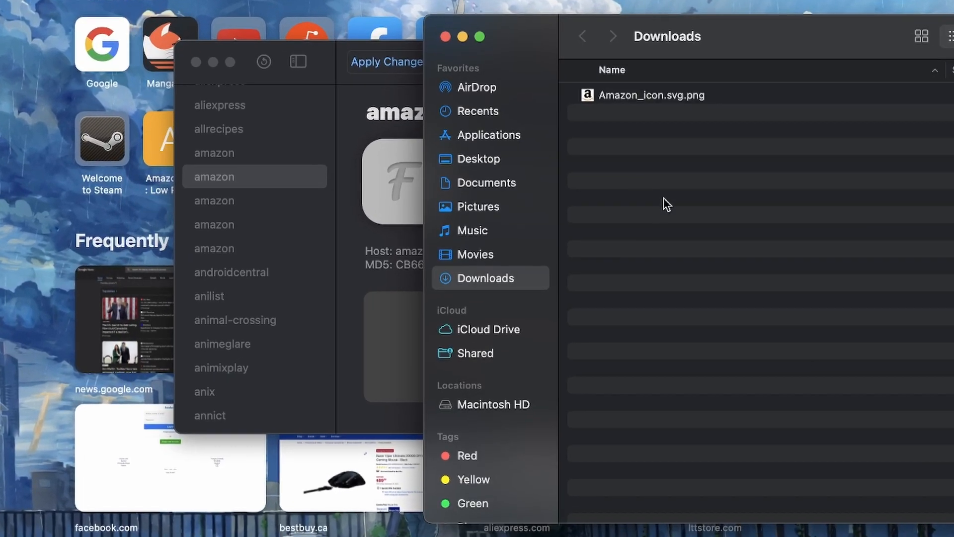
pyautogui.moveTo(650, 96); pyautogui.dragTo(499, 182)
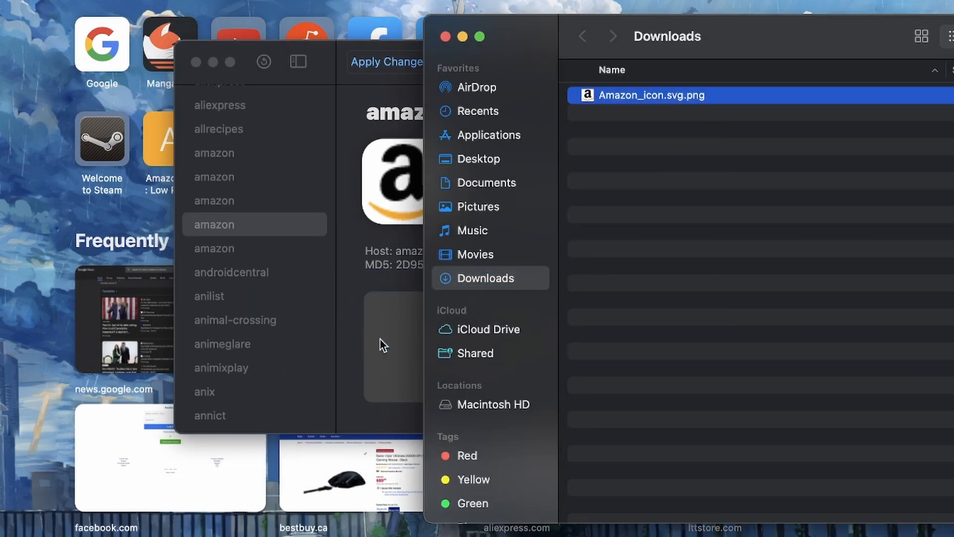
pyautogui.click(214, 248)
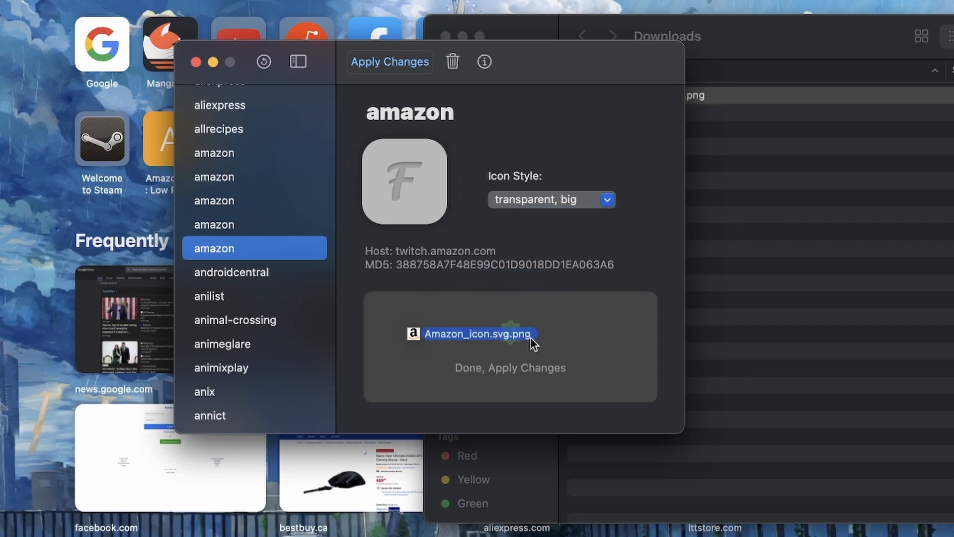
pyautogui.click(390, 61)
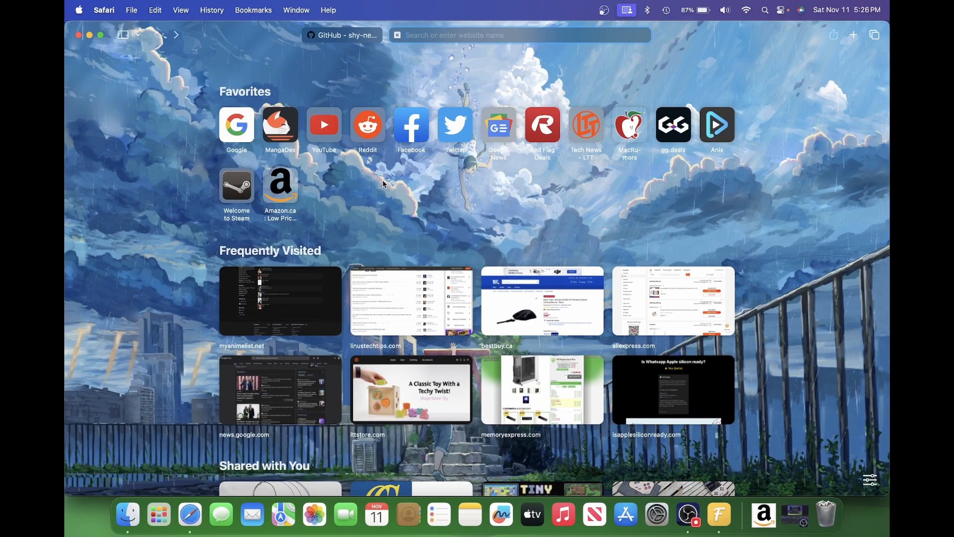
pyautogui.moveTo(285, 191)
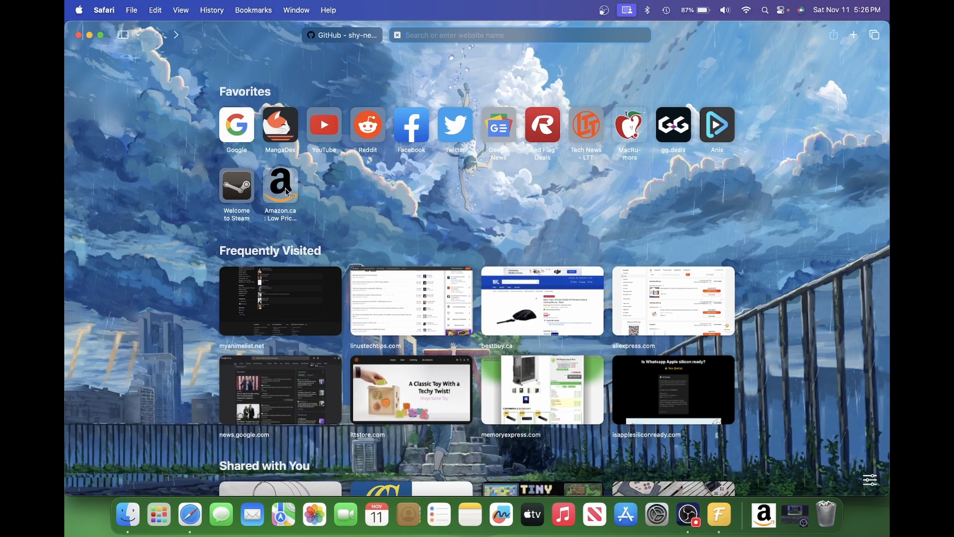
pyautogui.moveTo(330, 202)
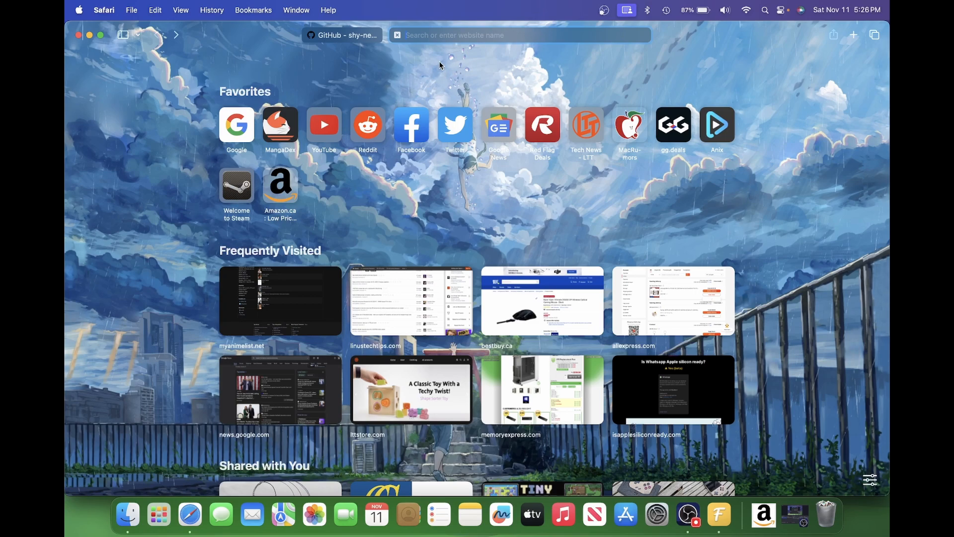
# - Search Google for 'steam icon' and bring up options on the Wikipedia Steam logo preview
pyautogui.click(517, 34)
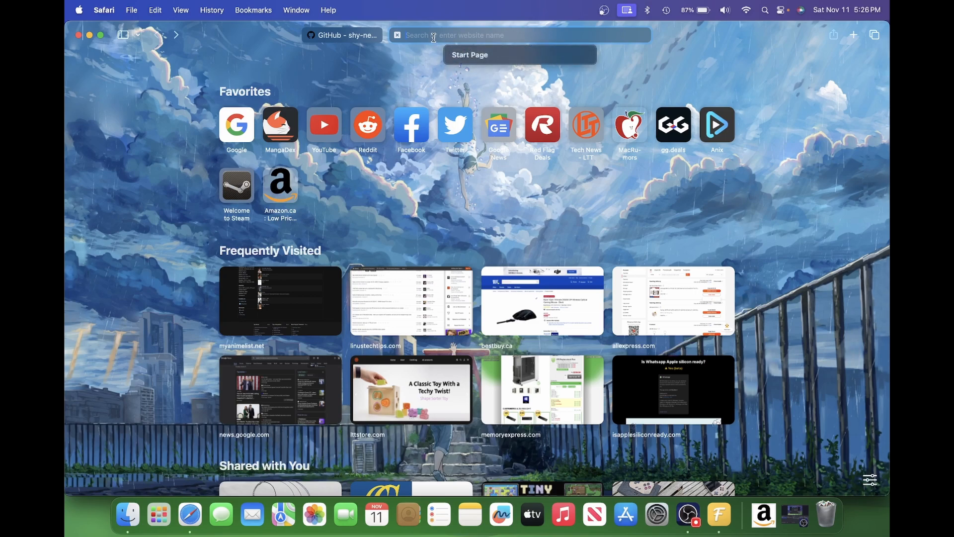
pyautogui.write('steam icon')
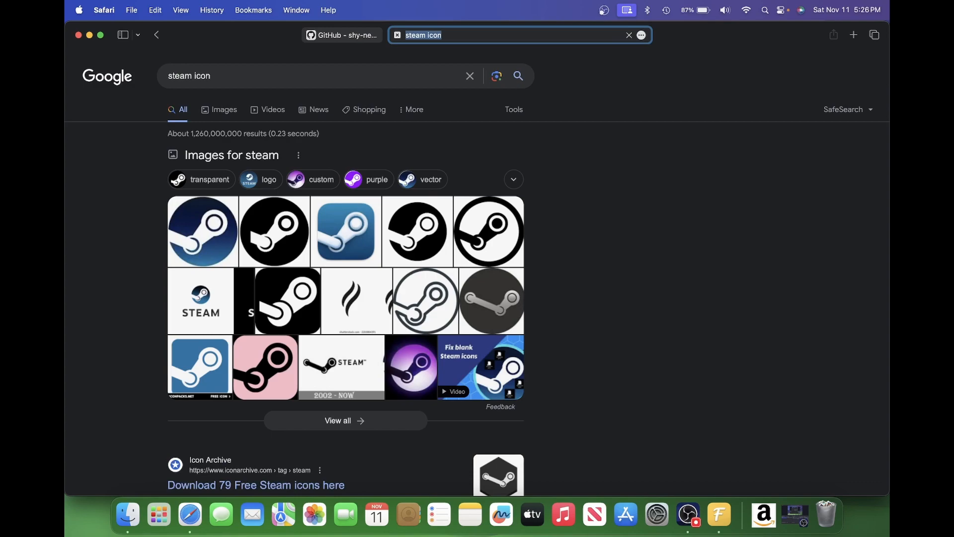
pyautogui.click(201, 231)
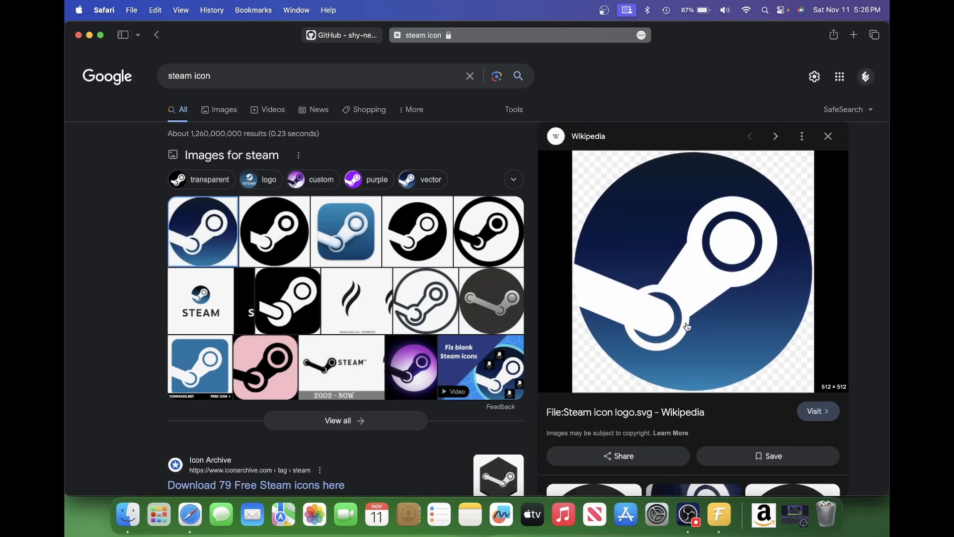
pyautogui.rightClick(686, 327)
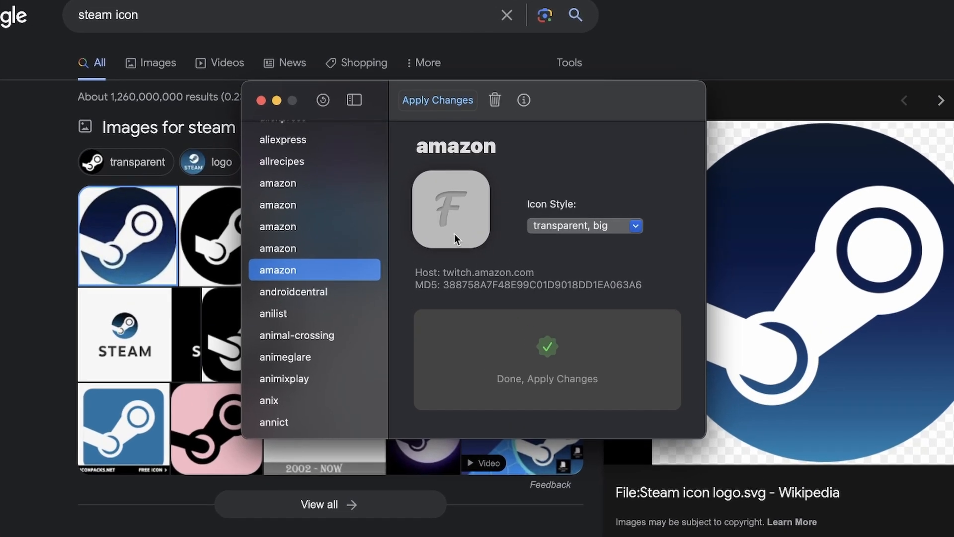
# - Scroll the sidebar to the steam entries and select the steampowered and steamcommunity sites for the Steam logo
pyautogui.scroll(-3)
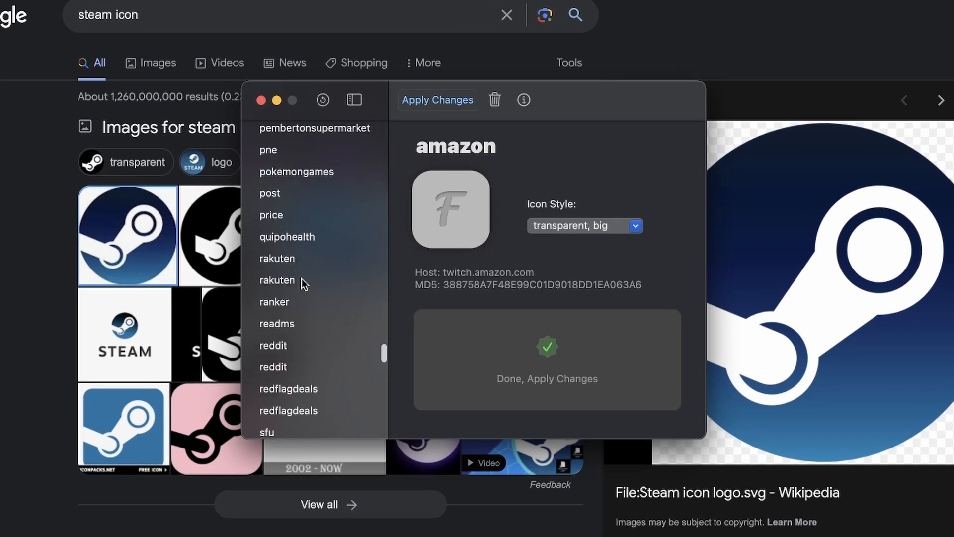
pyautogui.scroll(-3)
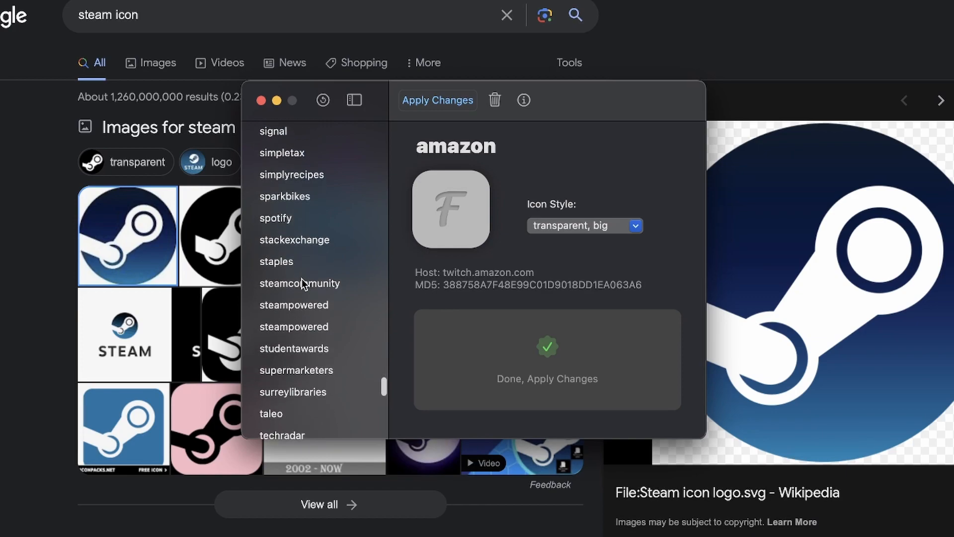
pyautogui.click(294, 282)
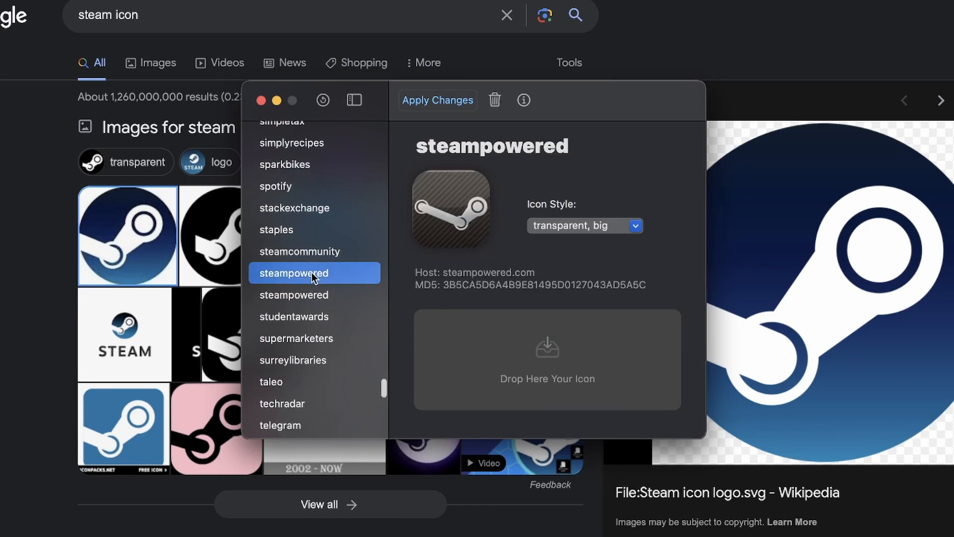
pyautogui.click(315, 295)
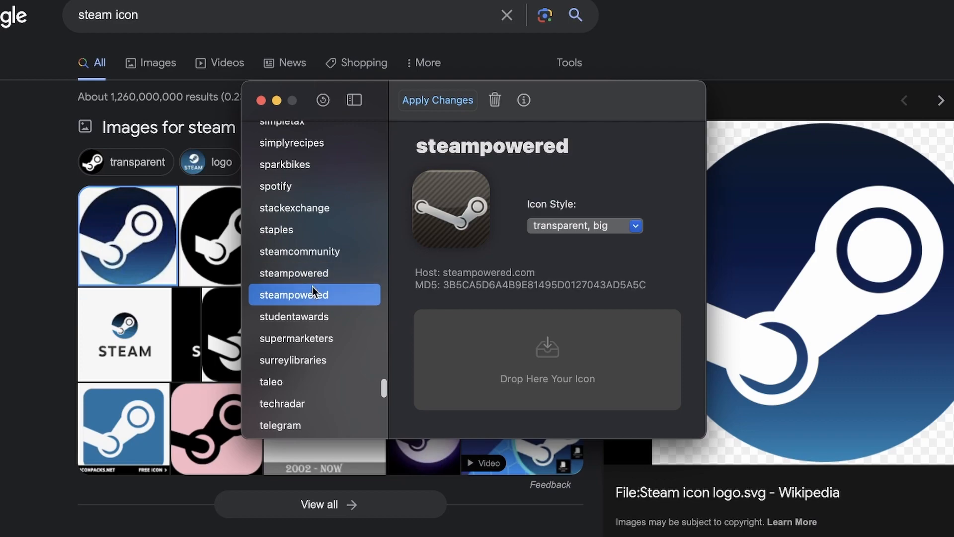
pyautogui.click(299, 250)
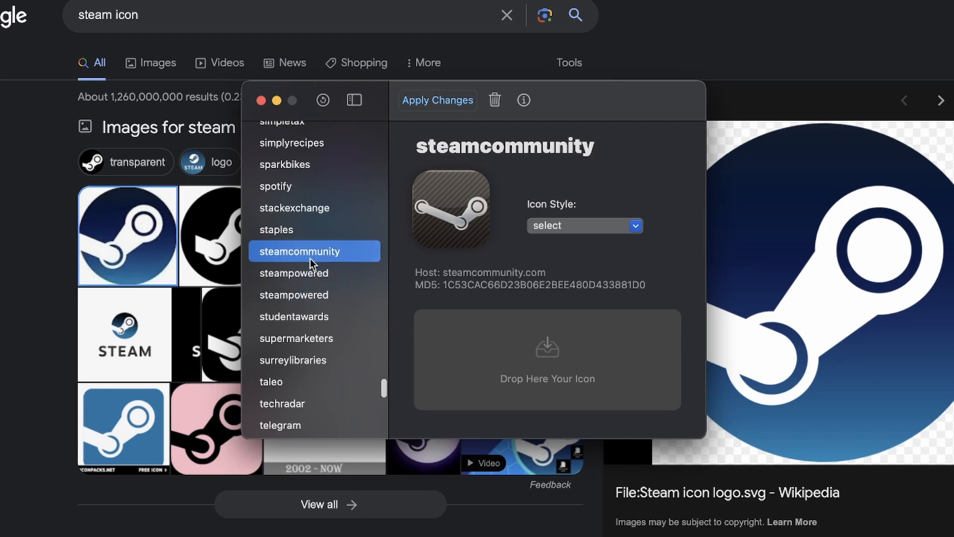
pyautogui.click(294, 272)
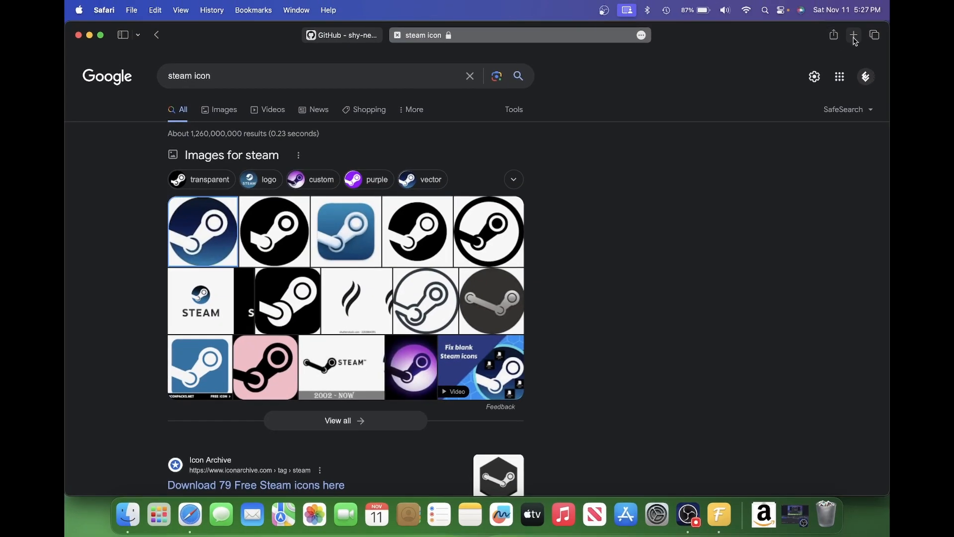
# - Check the new Steam icon on the start page, visit the Favtool 4.2.2 release, and scroll the README to How to use
pyautogui.click(853, 35)
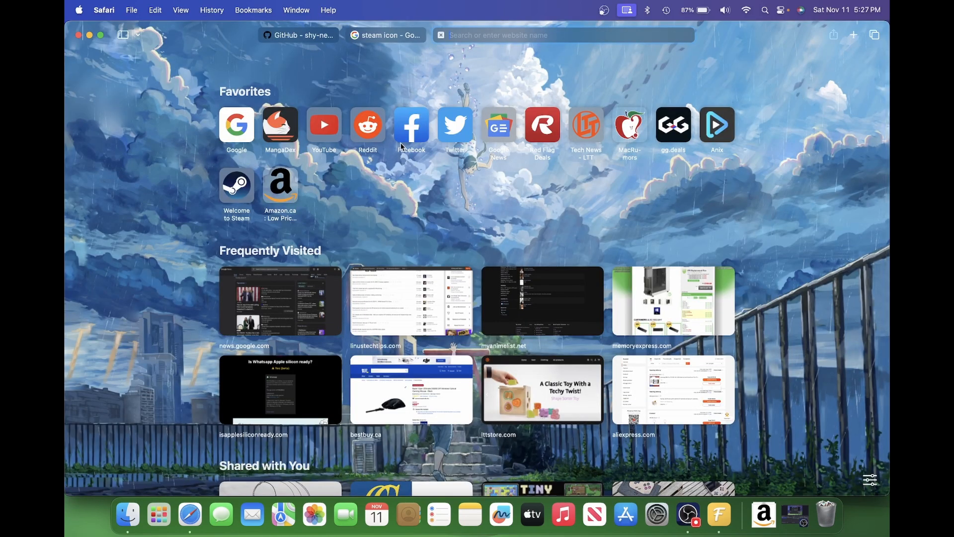
pyautogui.moveTo(236, 186)
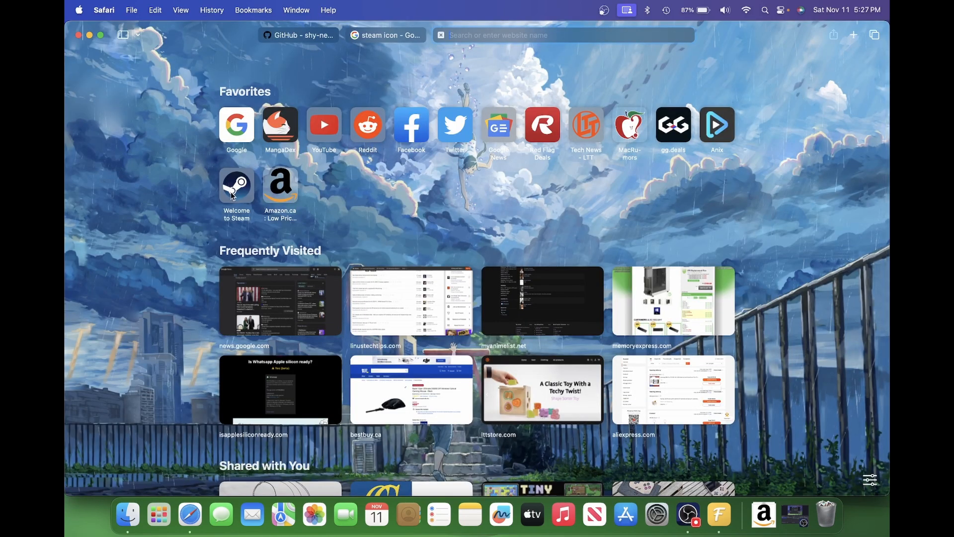
pyautogui.moveTo(349, 68)
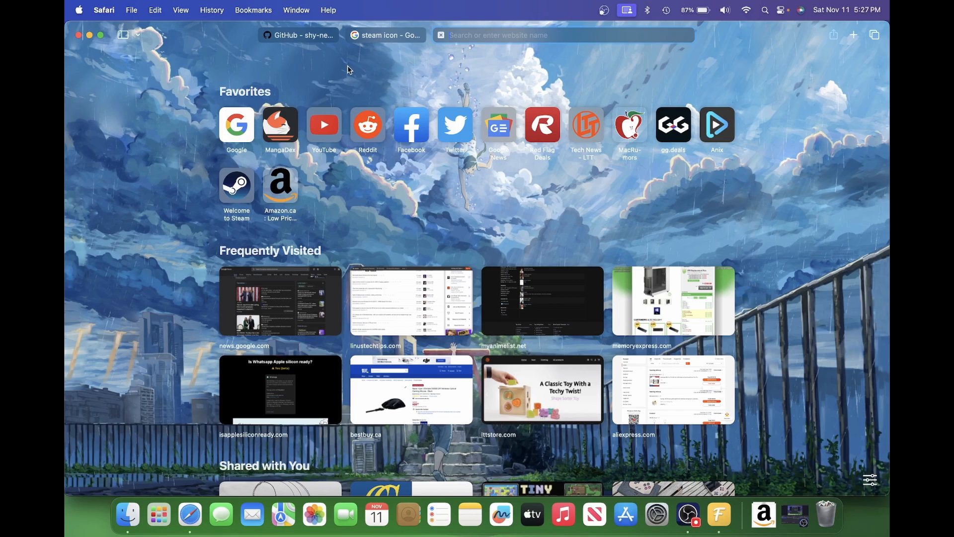
pyautogui.click(299, 35)
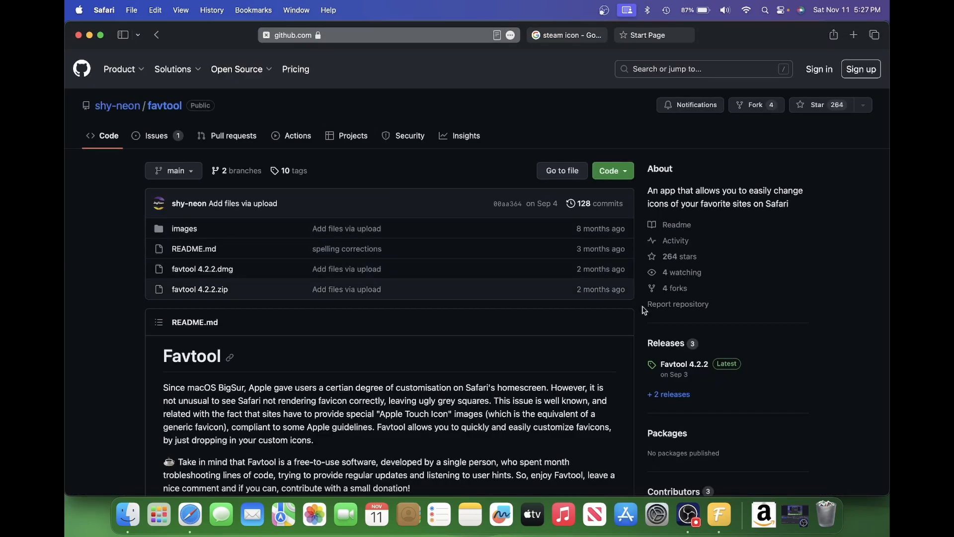
pyautogui.moveTo(700, 374)
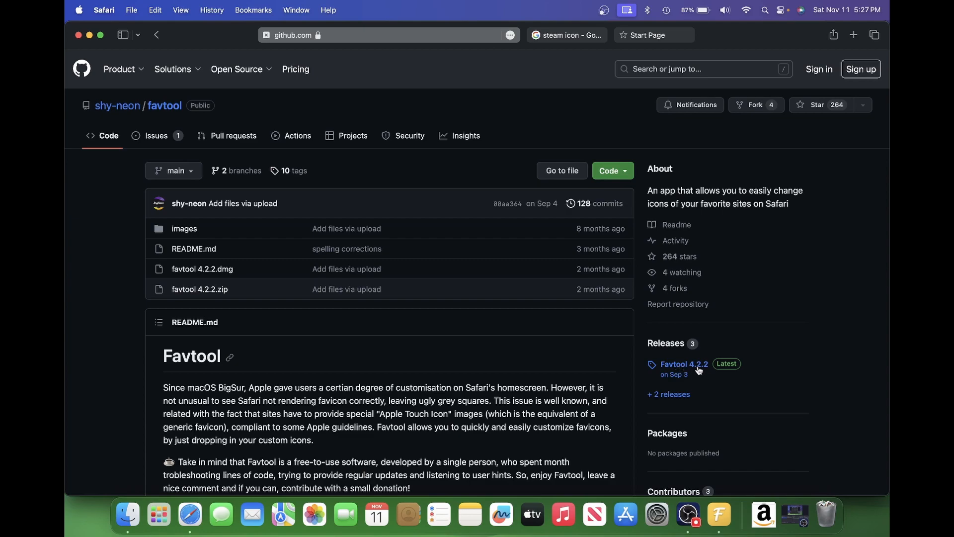
pyautogui.click(683, 363)
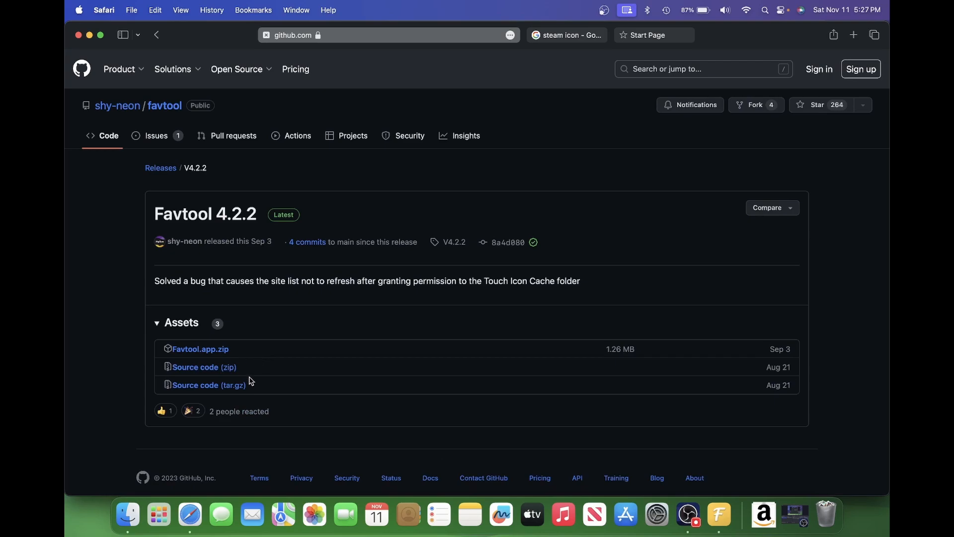
pyautogui.click(164, 105)
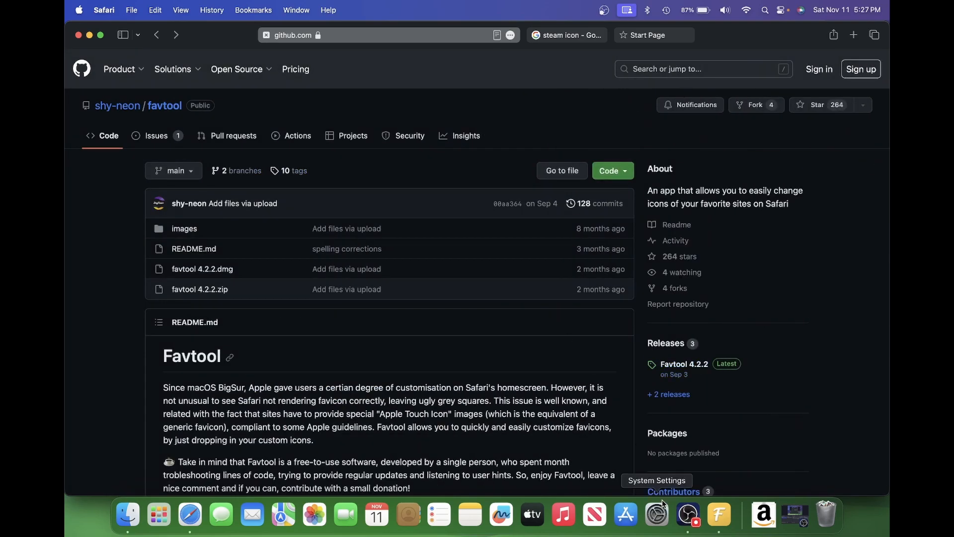
pyautogui.scroll(-3)
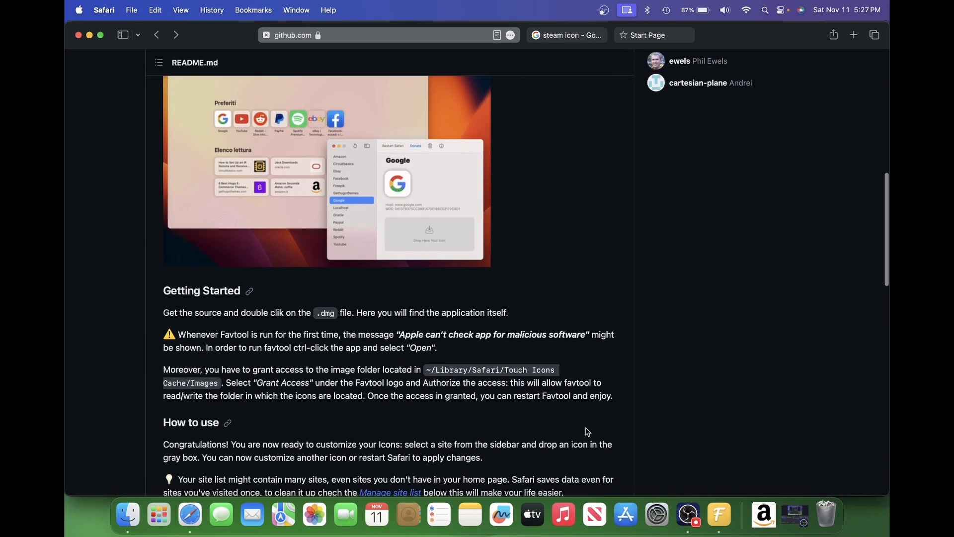
pyautogui.scroll(-3)
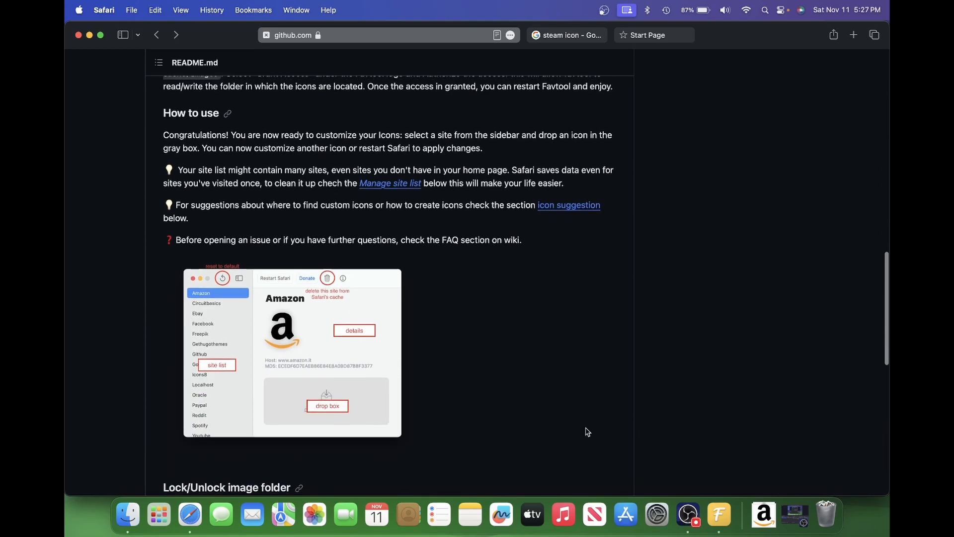